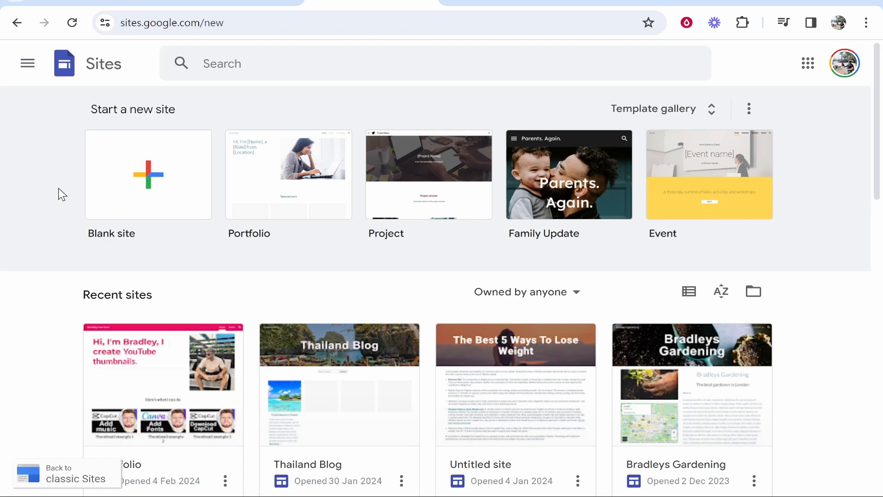
pyautogui.moveTo(224, 82)
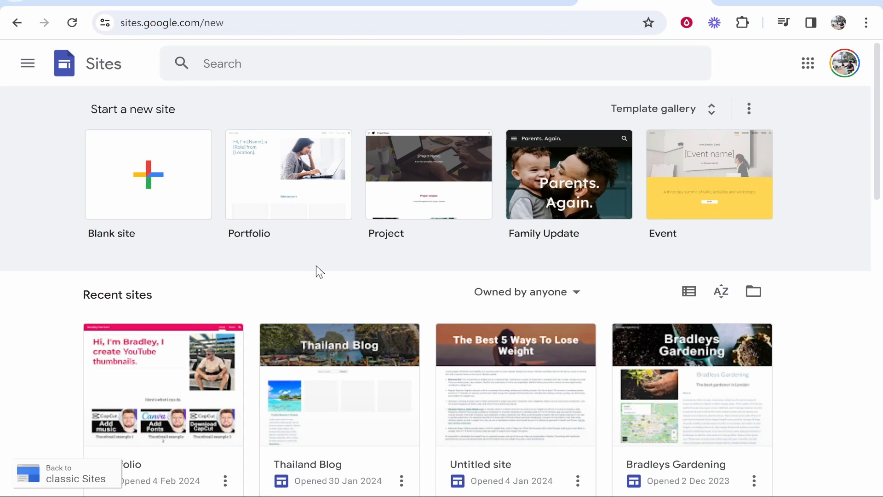
pyautogui.moveTo(148, 175)
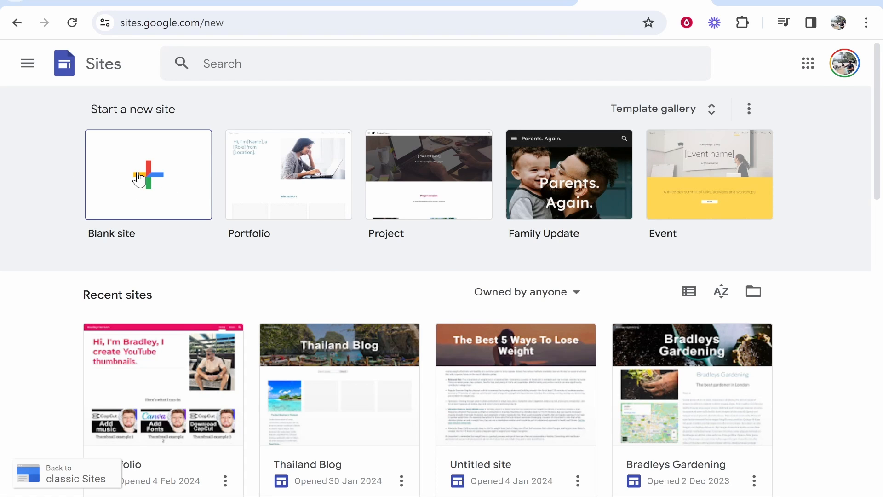
# Step: Create a blank site titled 'How To Video' and dismiss the template suggestion
pyautogui.click(148, 174)
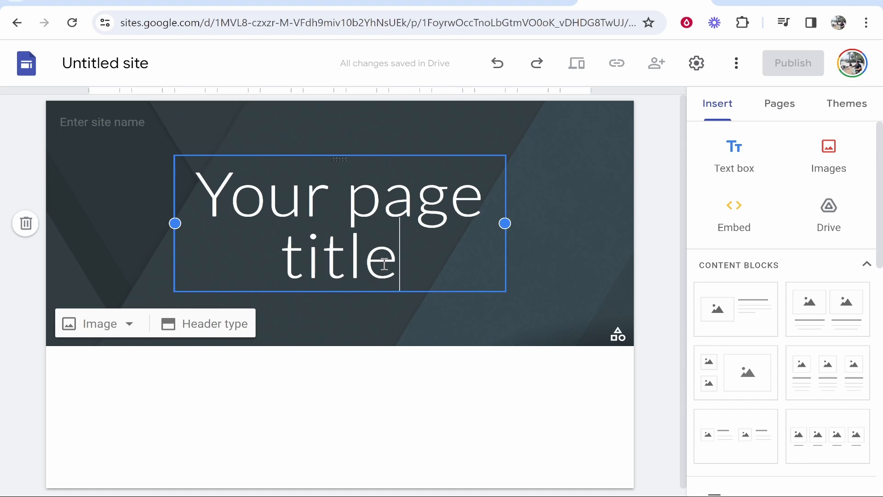
pyautogui.write('How To Video')
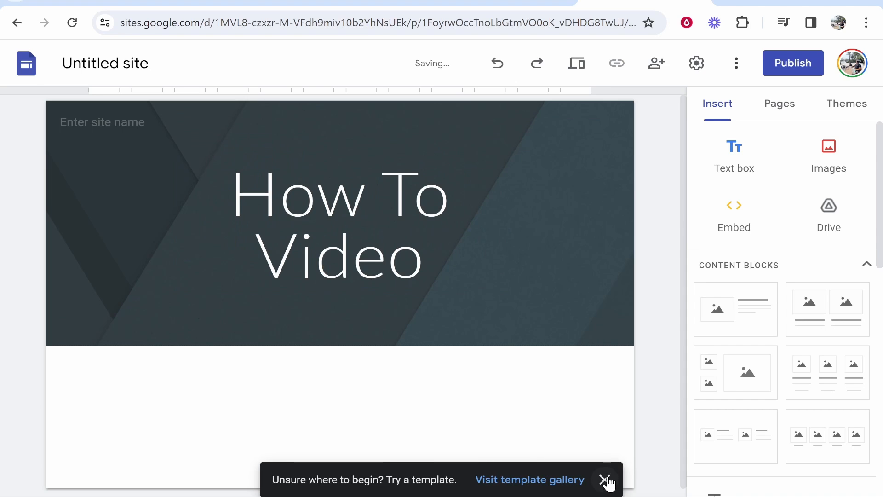
pyautogui.click(608, 479)
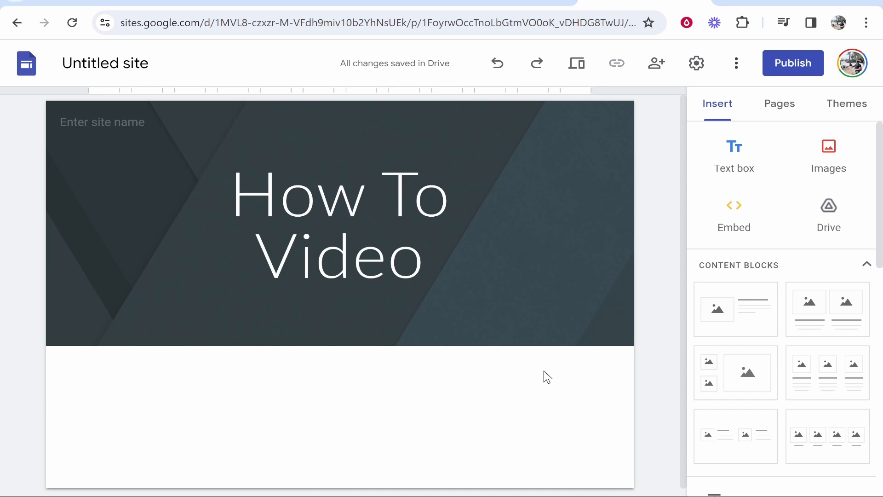
pyautogui.moveTo(758, 250)
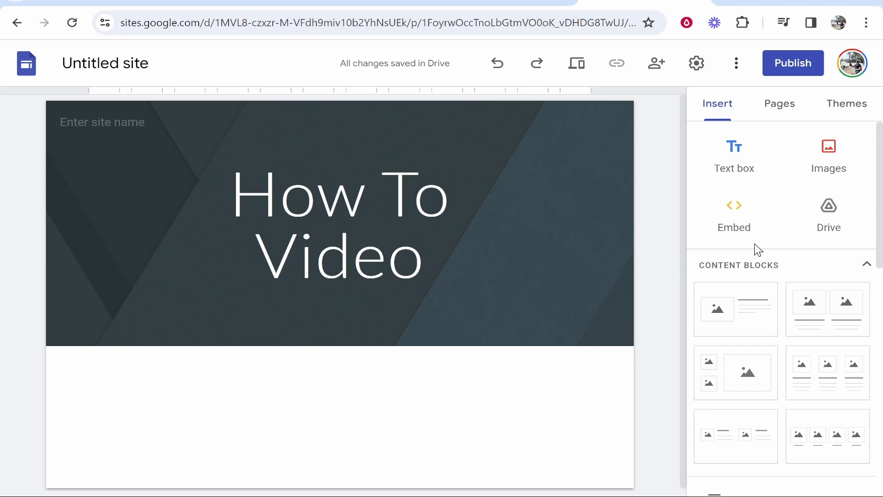
pyautogui.moveTo(734, 214)
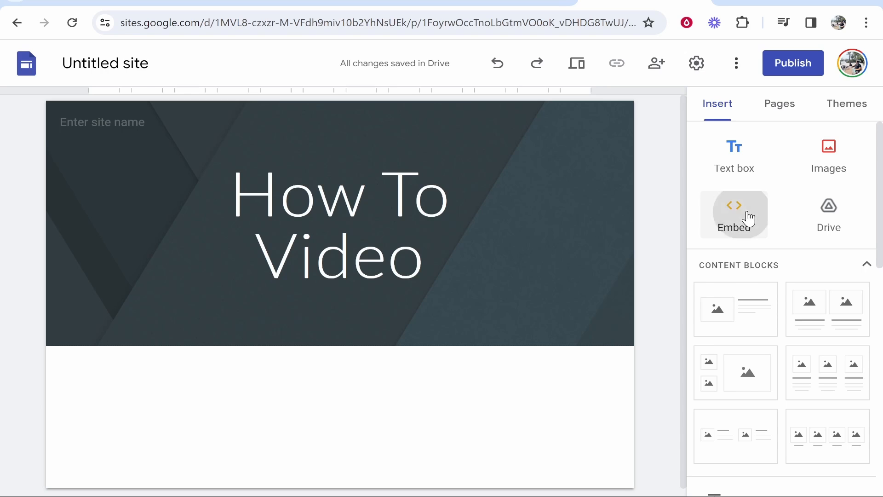
pyautogui.click(734, 214)
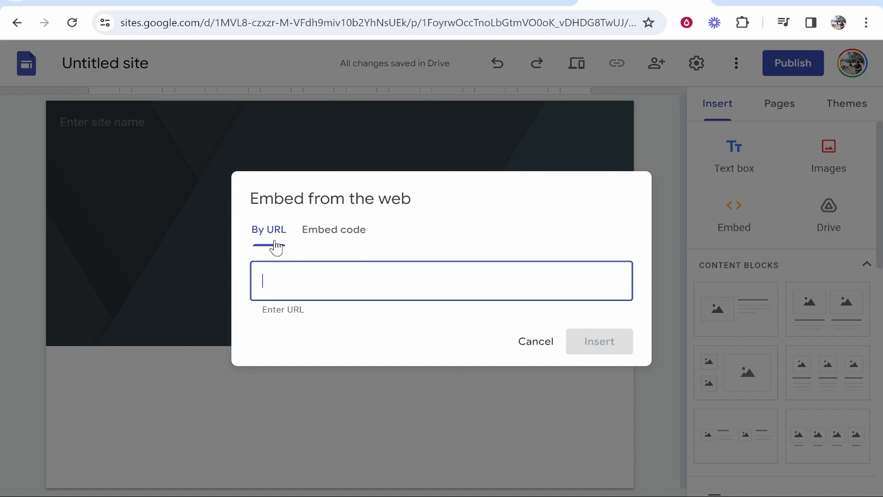
pyautogui.moveTo(553, 247)
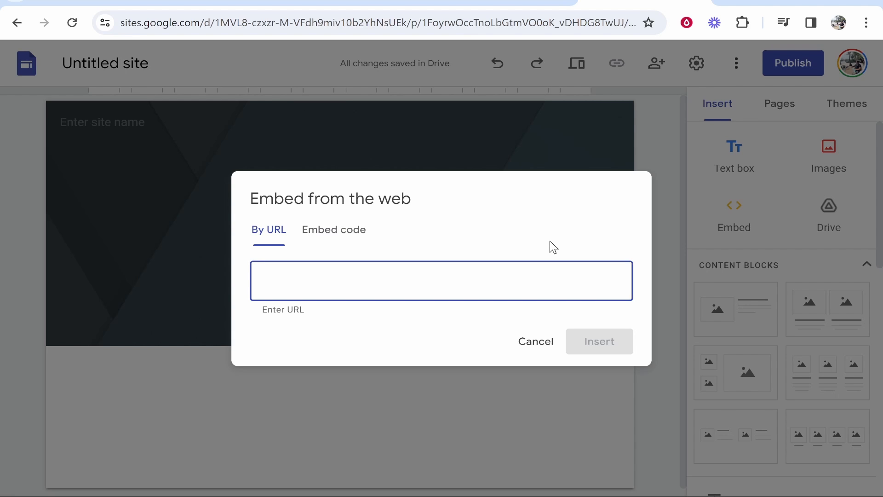
pyautogui.click(535, 341)
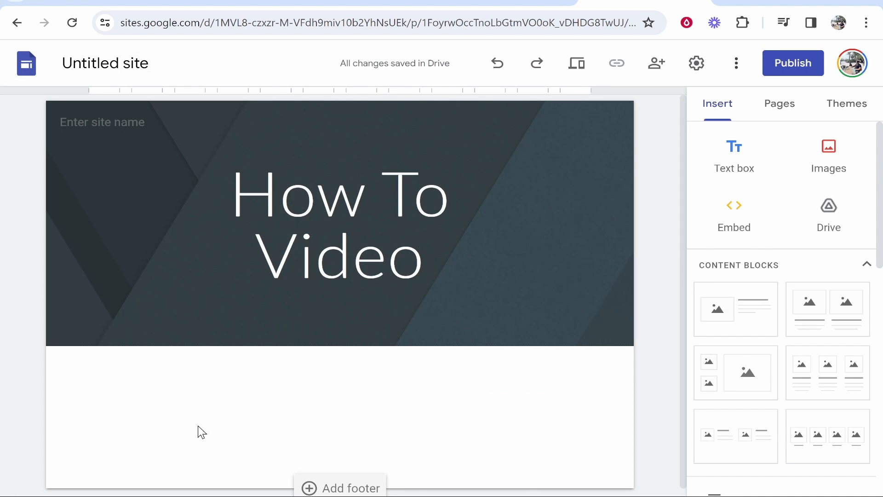
pyautogui.moveTo(235, 428)
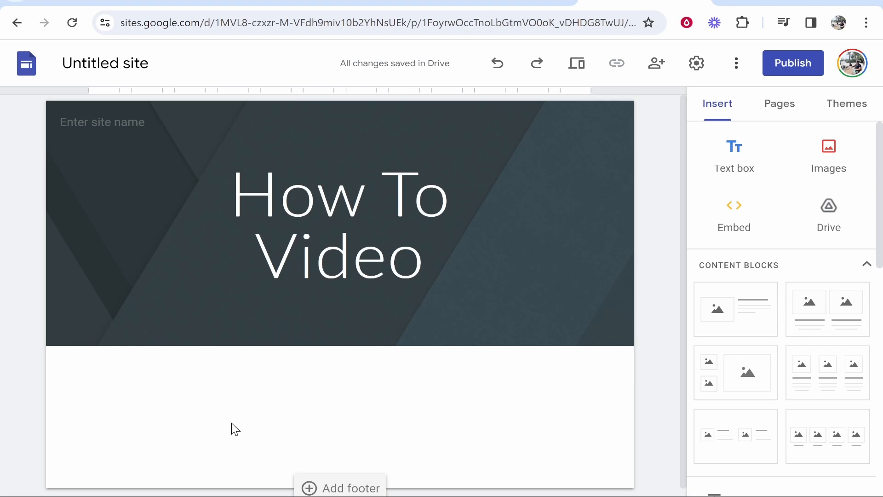
pyautogui.moveTo(318, 434)
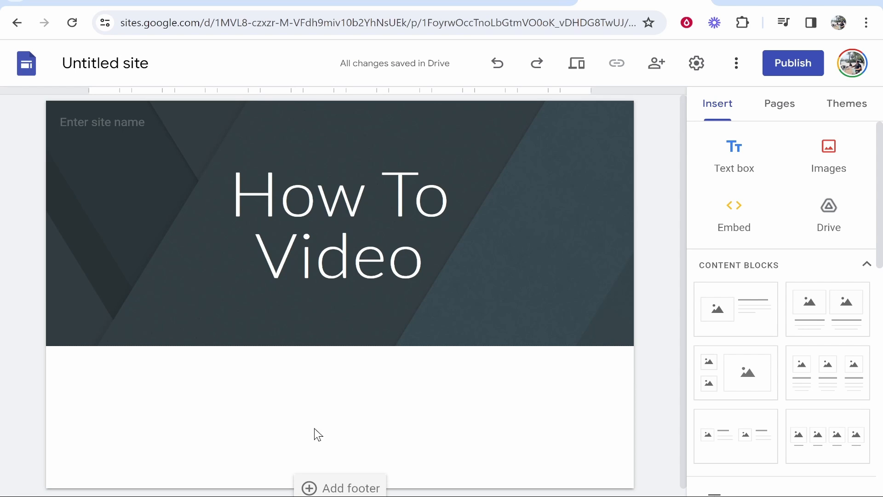
pyautogui.moveTo(829, 214)
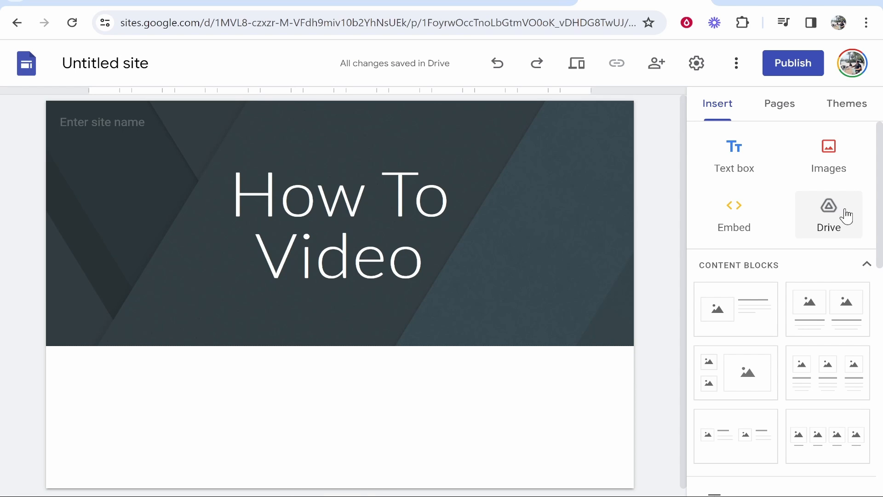
# Step: Browse Google Drive files from the Insert panel
pyautogui.click(828, 214)
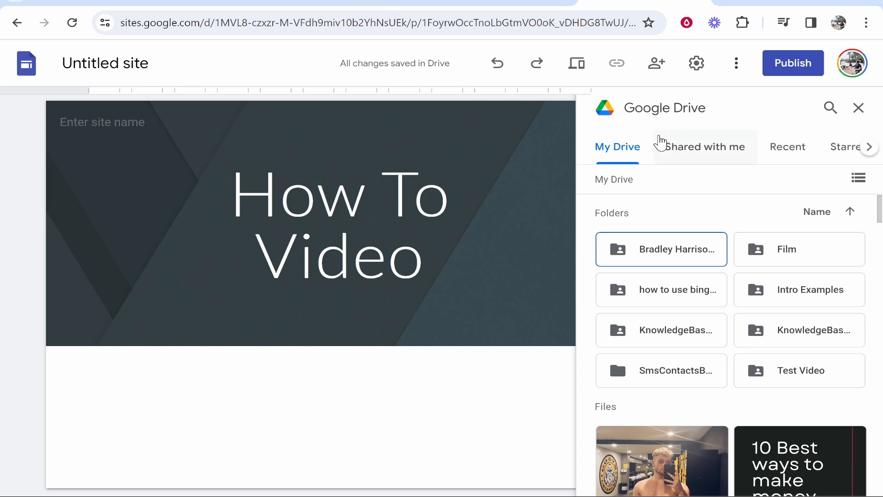
pyautogui.moveTo(692, 271)
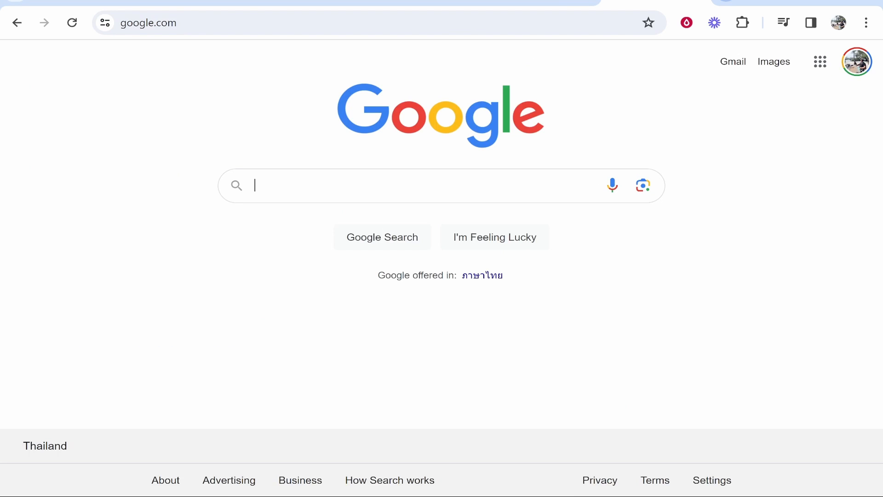
# Step: Search 'google drive' and go to the Google Drive home page
pyautogui.write('google drive#')
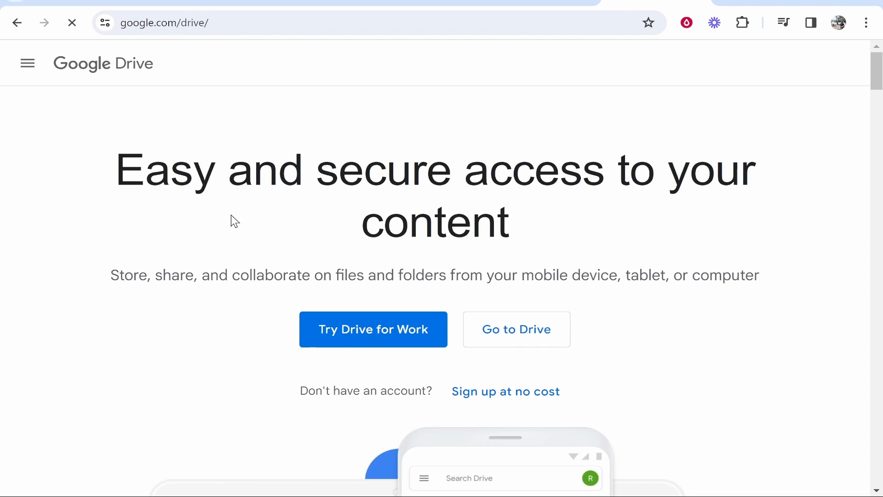
pyautogui.click(515, 329)
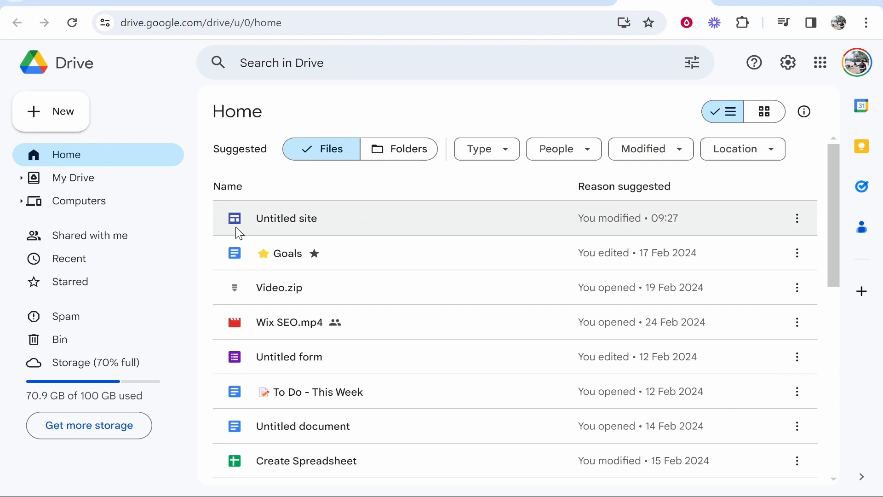
pyautogui.moveTo(38, 146)
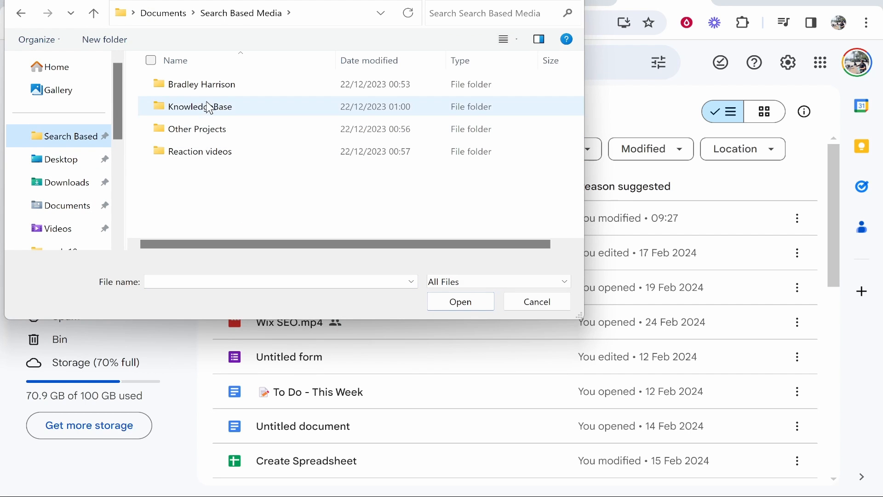
# Step: Upload the 'How to add gradient to text in Canva' video from Videos > week 8
pyautogui.doubleClick(202, 106)
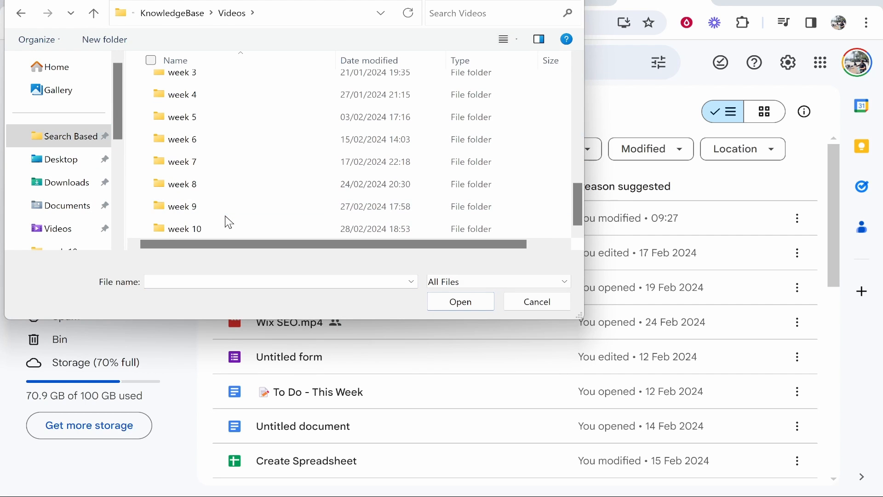
pyautogui.doubleClick(181, 184)
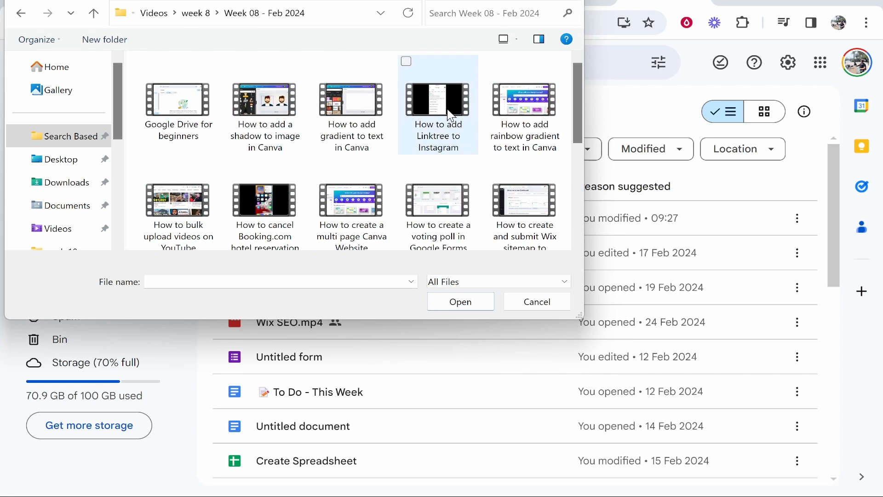
pyautogui.click(351, 104)
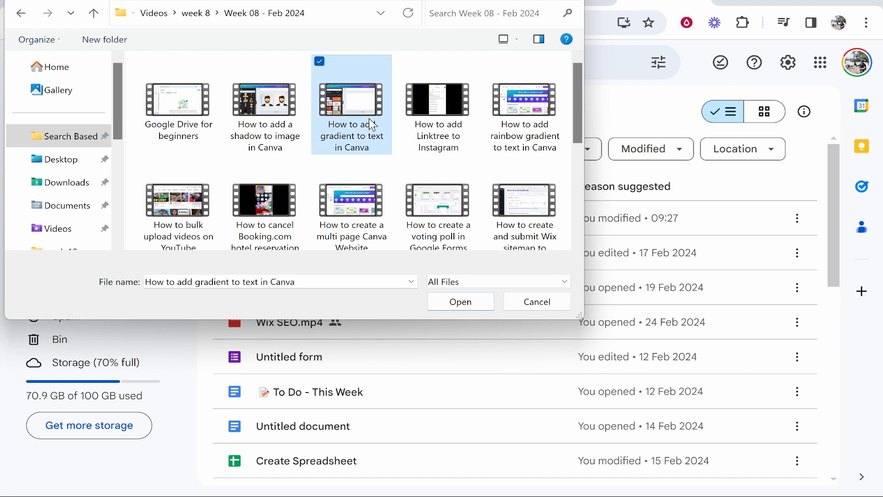
pyautogui.moveTo(495, 351)
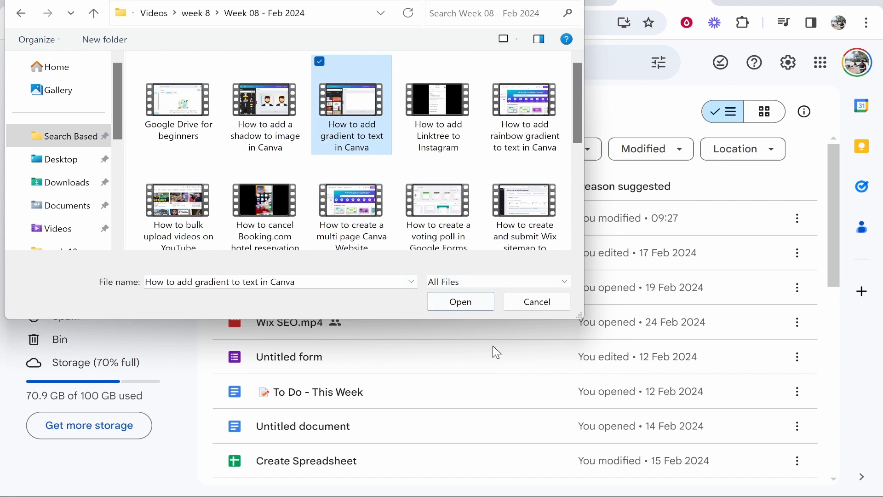
pyautogui.moveTo(460, 301)
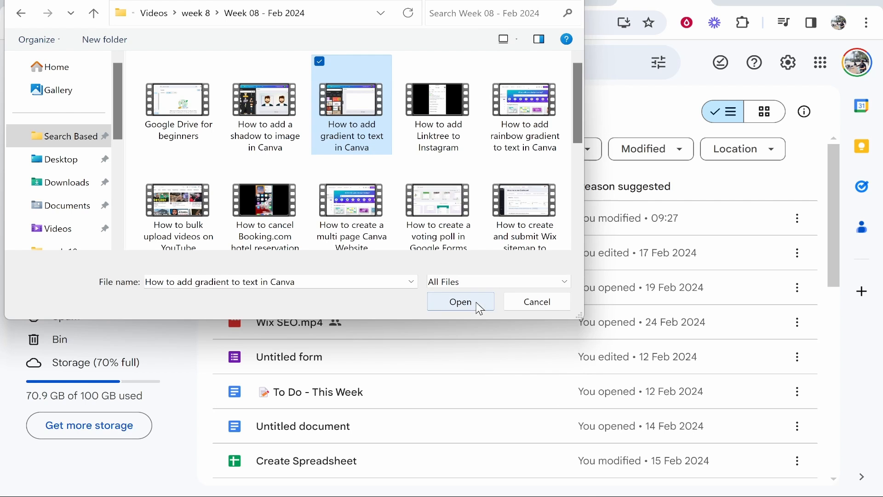
pyautogui.click(460, 302)
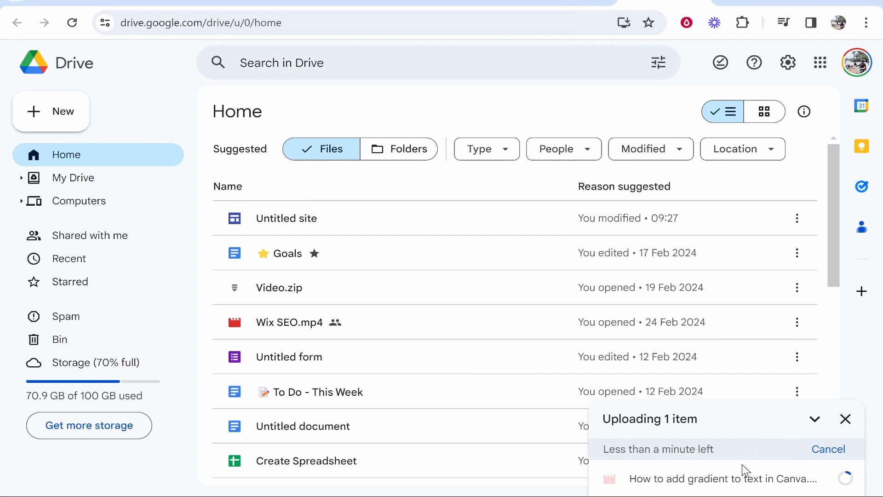
pyautogui.moveTo(757, 429)
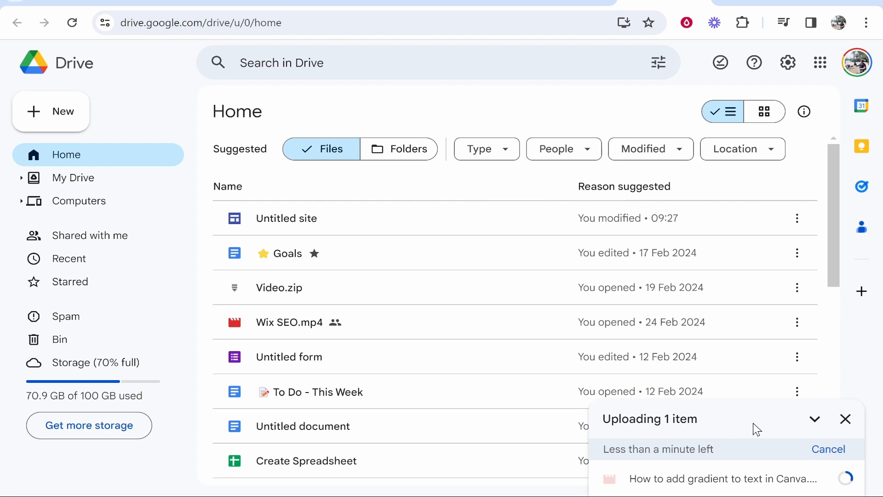
pyautogui.moveTo(753, 425)
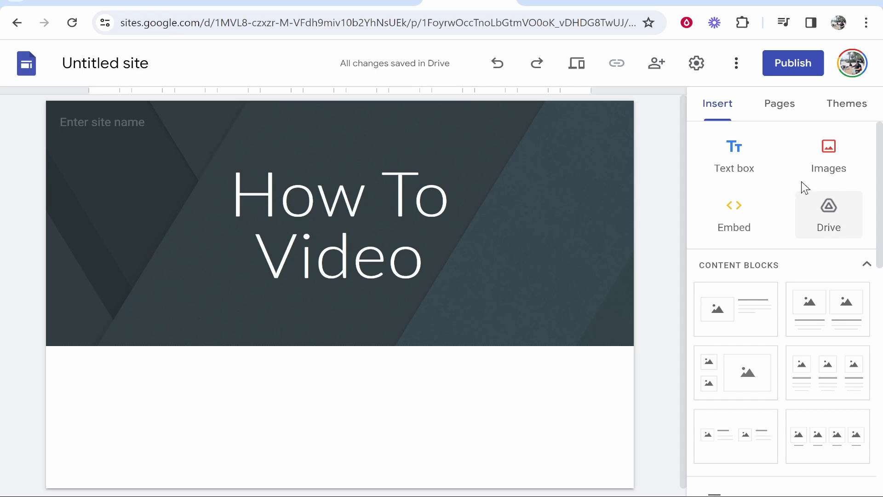
# Step: Insert the recently uploaded Canva gradient video from Drive onto the page
pyautogui.click(829, 211)
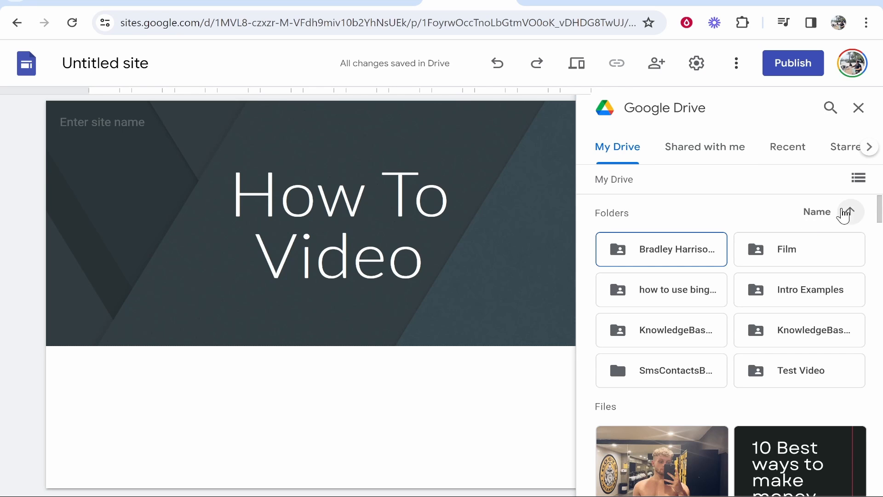
pyautogui.moveTo(858, 179)
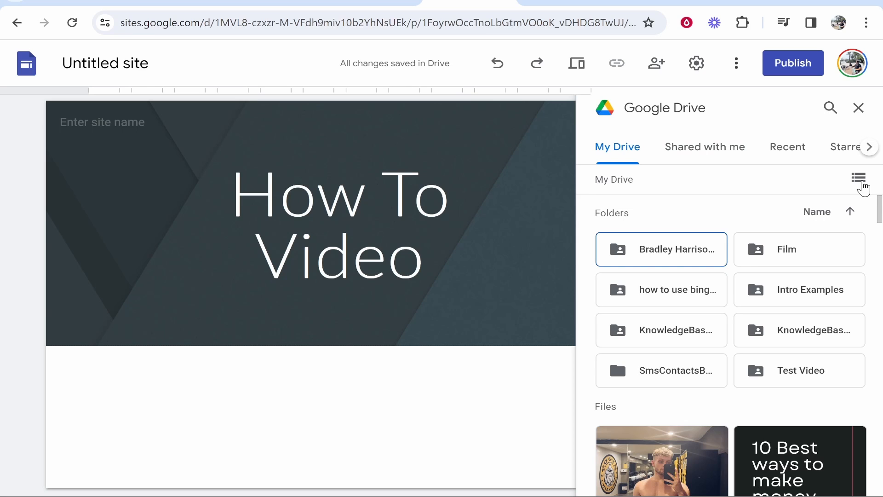
pyautogui.moveTo(859, 179)
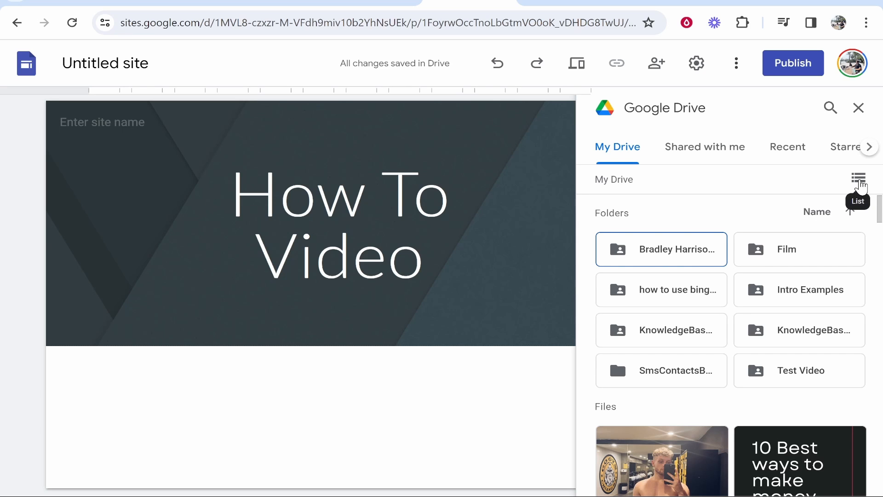
pyautogui.click(787, 147)
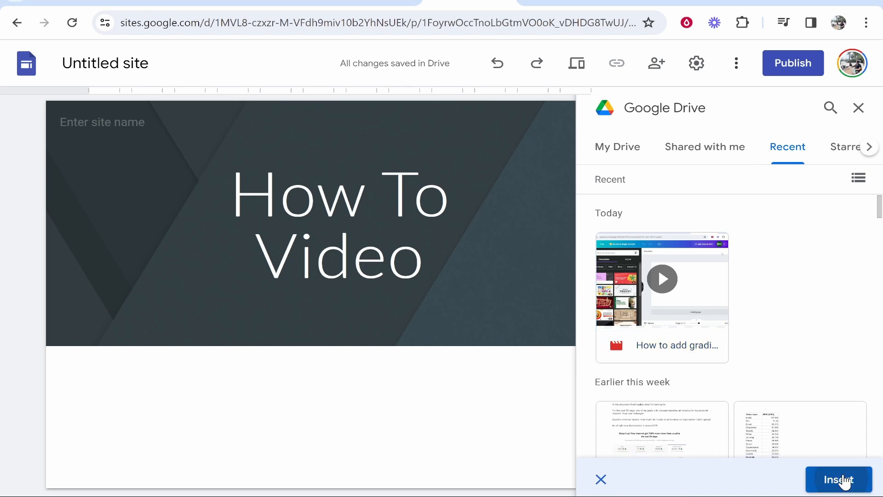
pyautogui.click(838, 480)
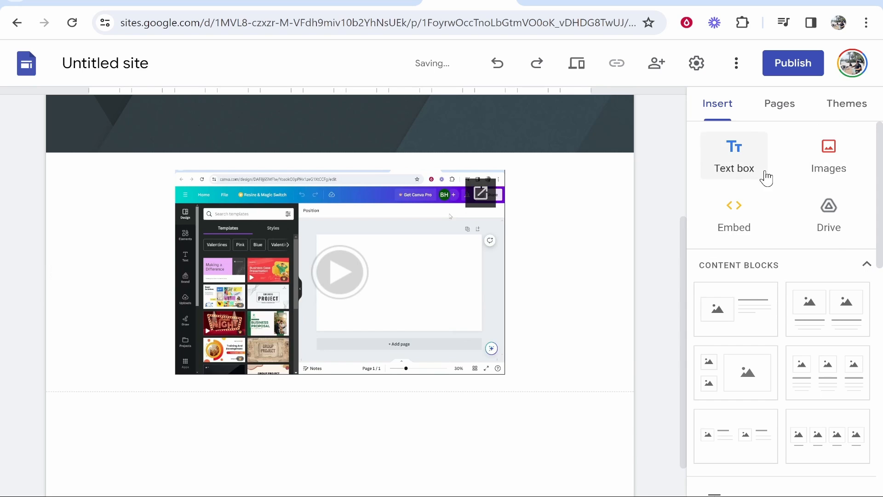
pyautogui.moveTo(733, 226)
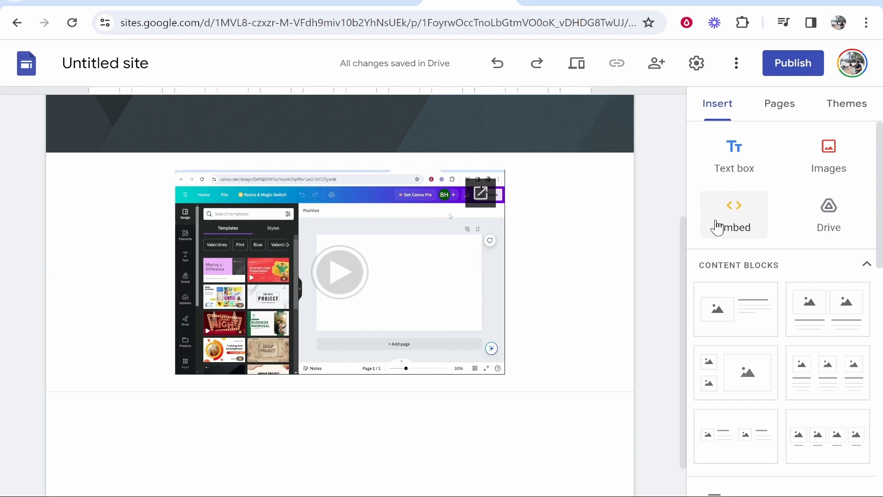
# Step: Publish the How To Video site to the web and view it live
pyautogui.click(792, 63)
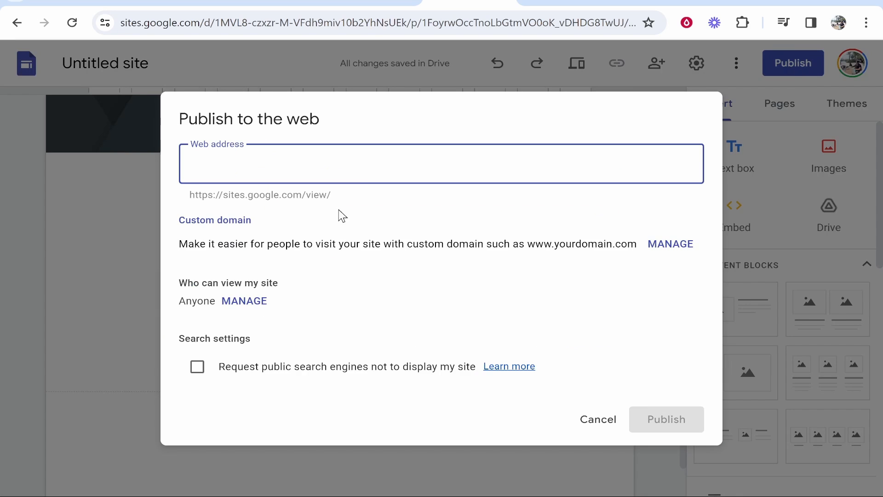
pyautogui.click(666, 419)
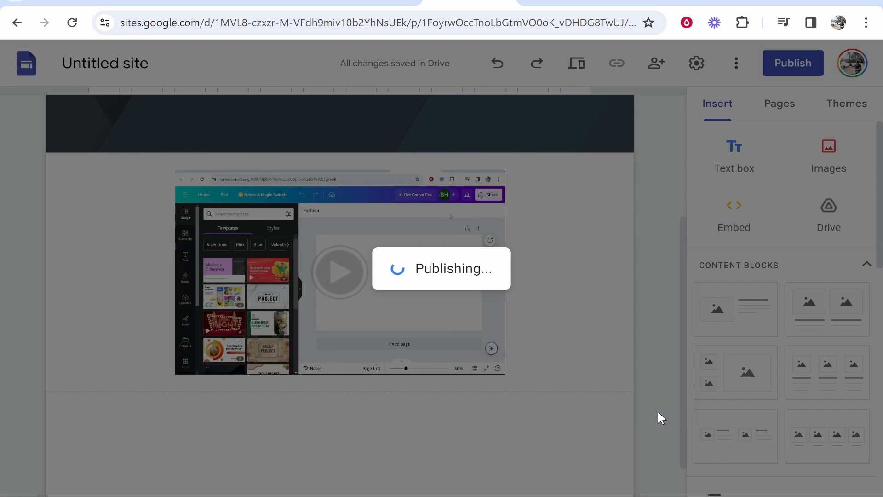
pyautogui.click(792, 63)
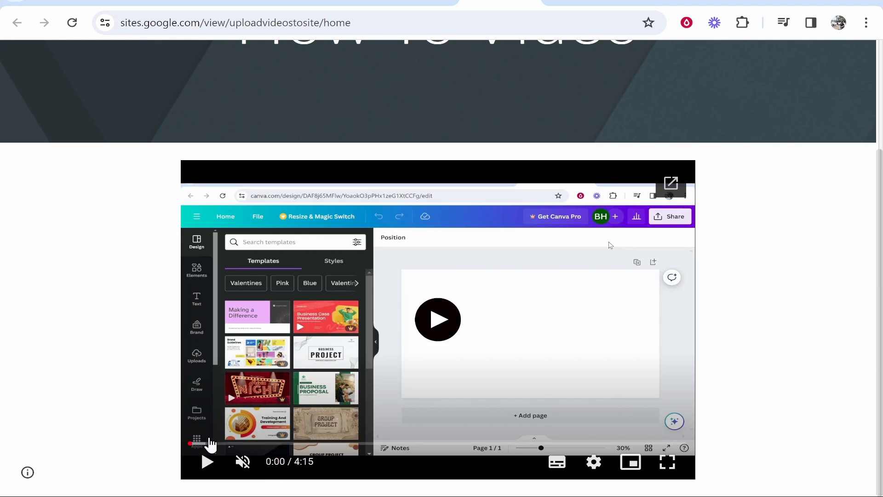
# Step: Play the embedded Canva gradient video on the live site
pyautogui.click(207, 461)
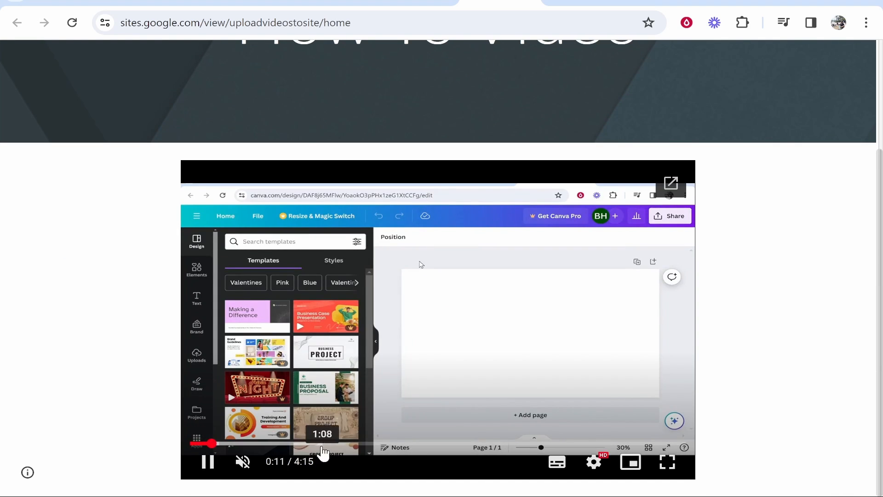